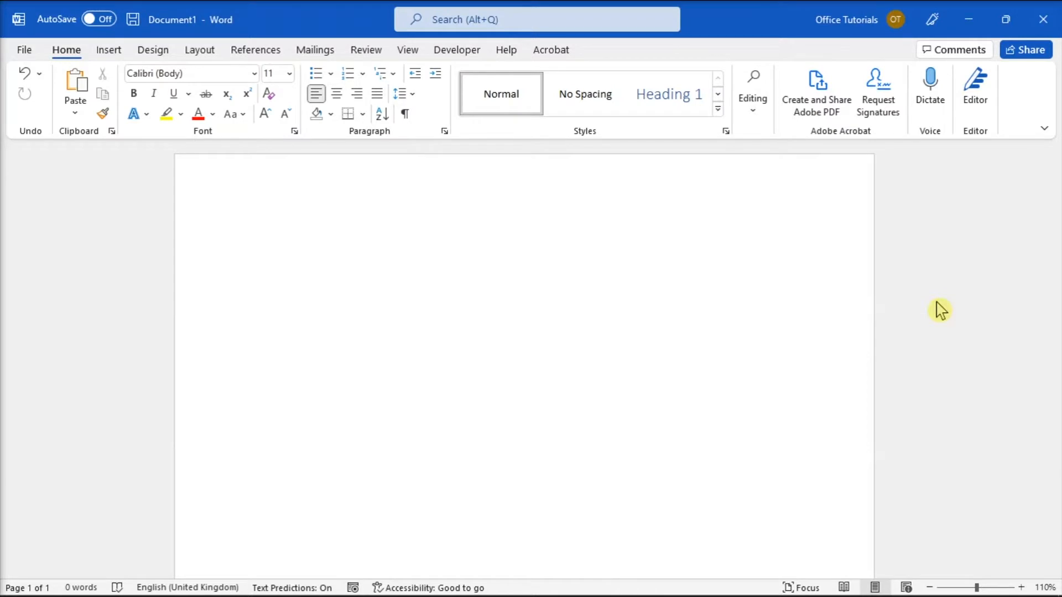
Step: Go to File > Account to view the Office theme (Colorful) and Clouds background
left_click(257, 244)
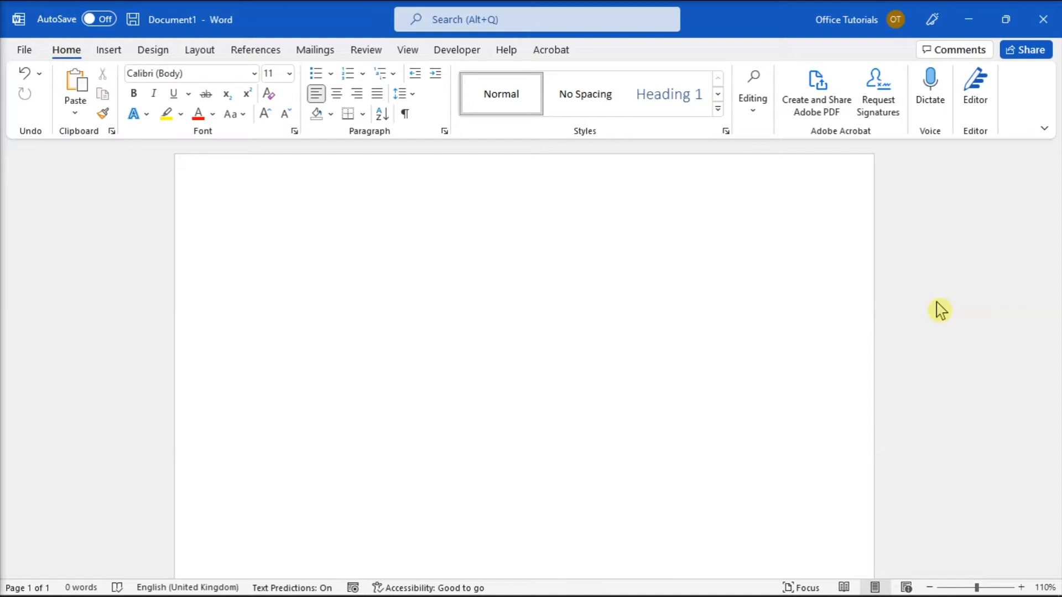
mouse_move(30, 60)
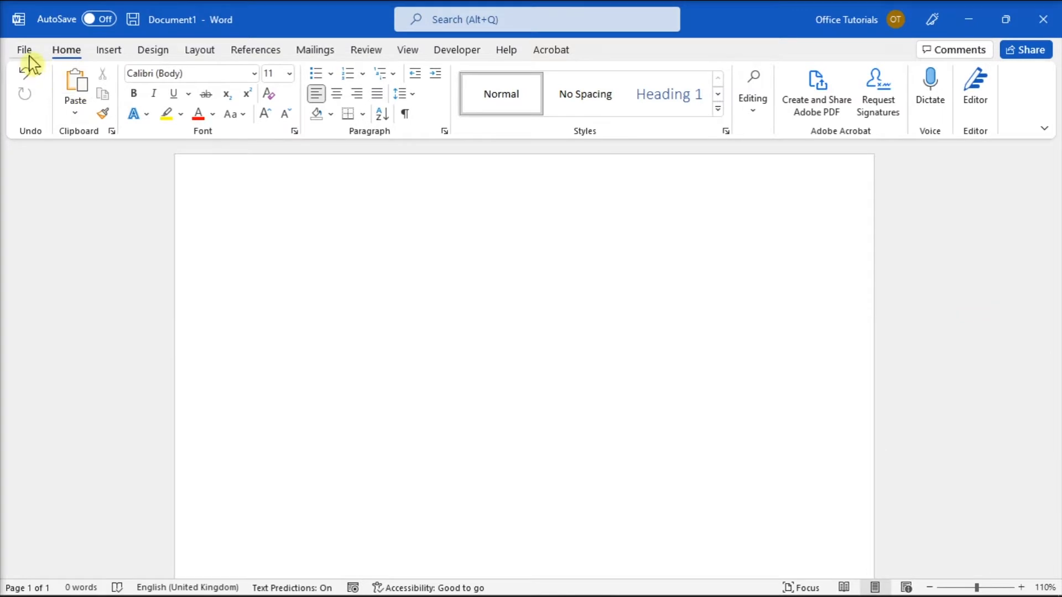
left_click(25, 49)
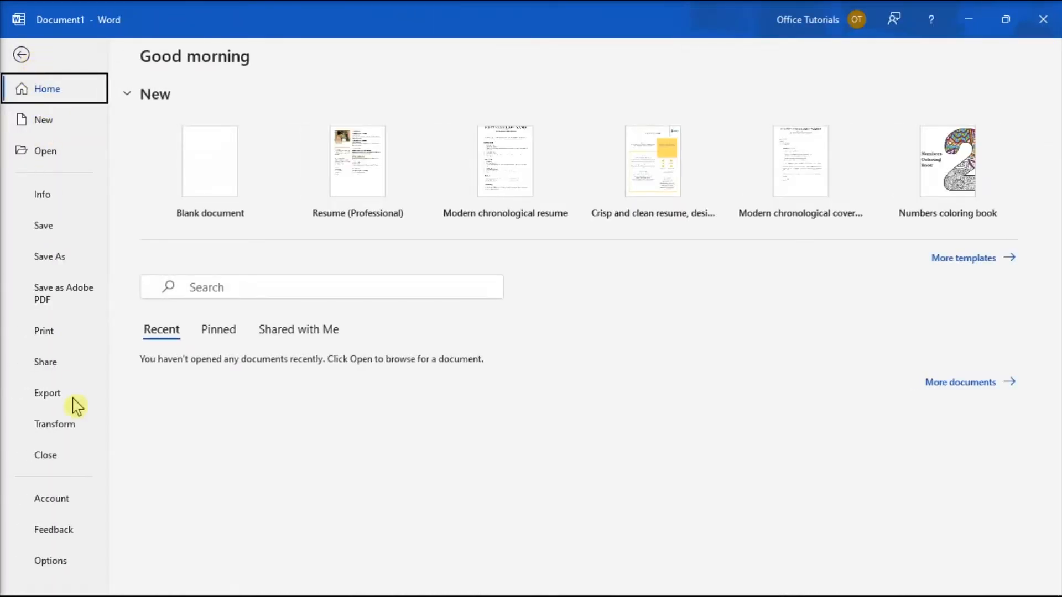
left_click(50, 498)
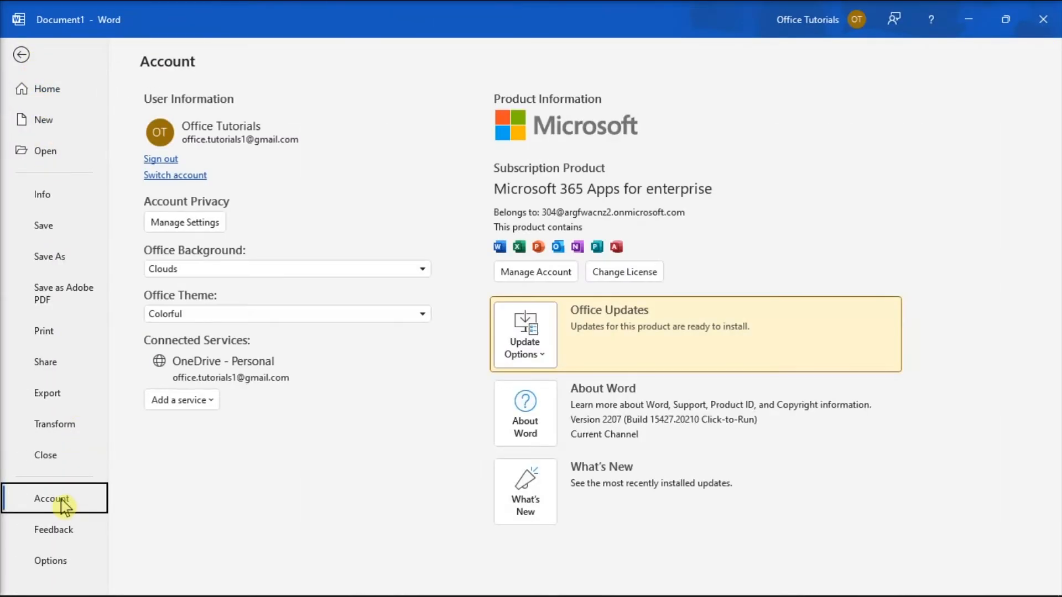
mouse_move(176, 318)
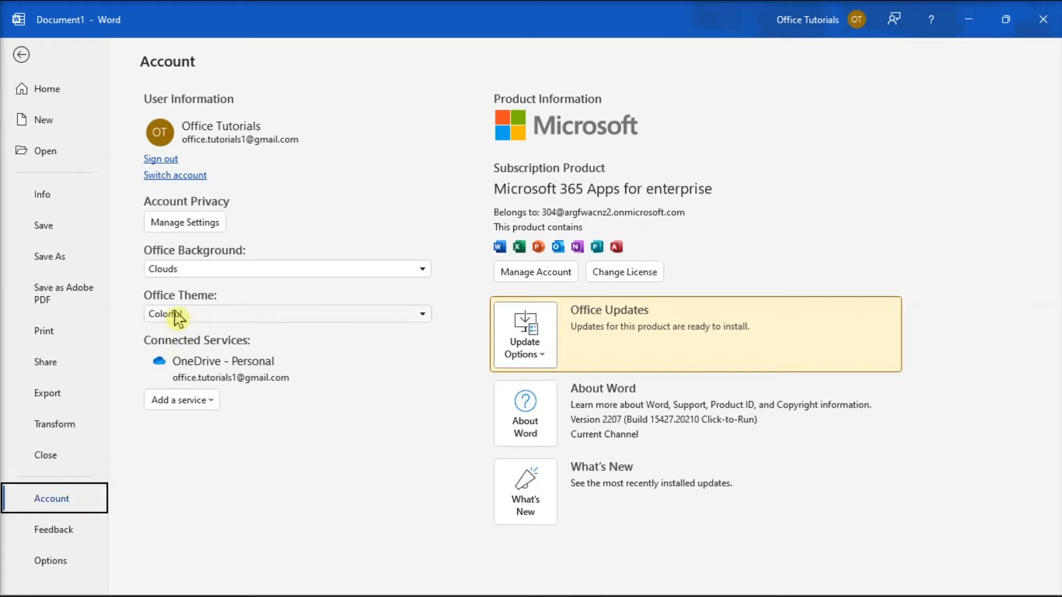
mouse_move(188, 308)
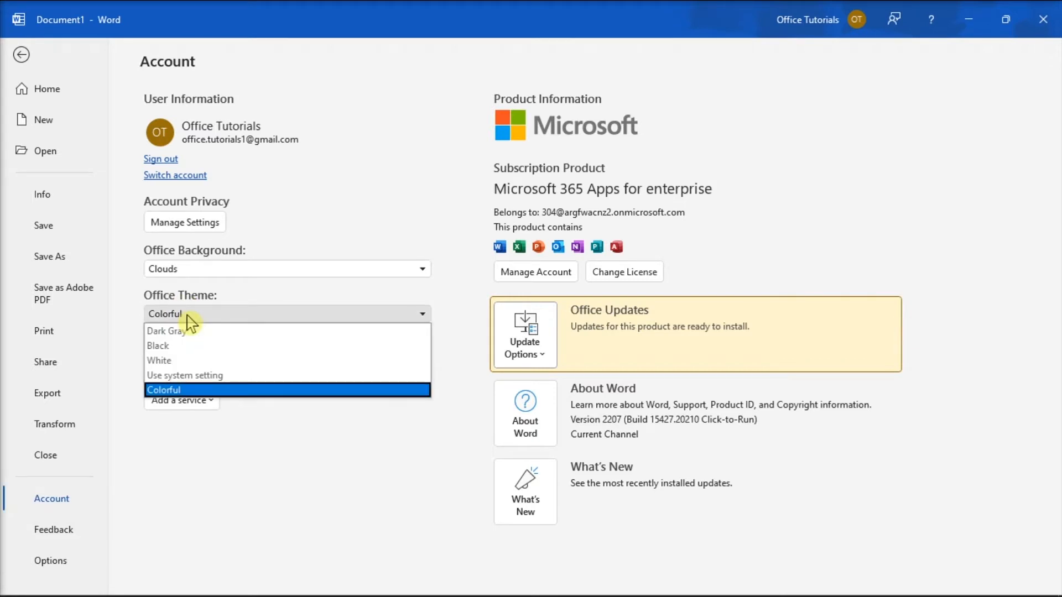
Step: Preview the Black, Colorful and Dark Gray Office themes, then go back to the document
left_click(166, 330)
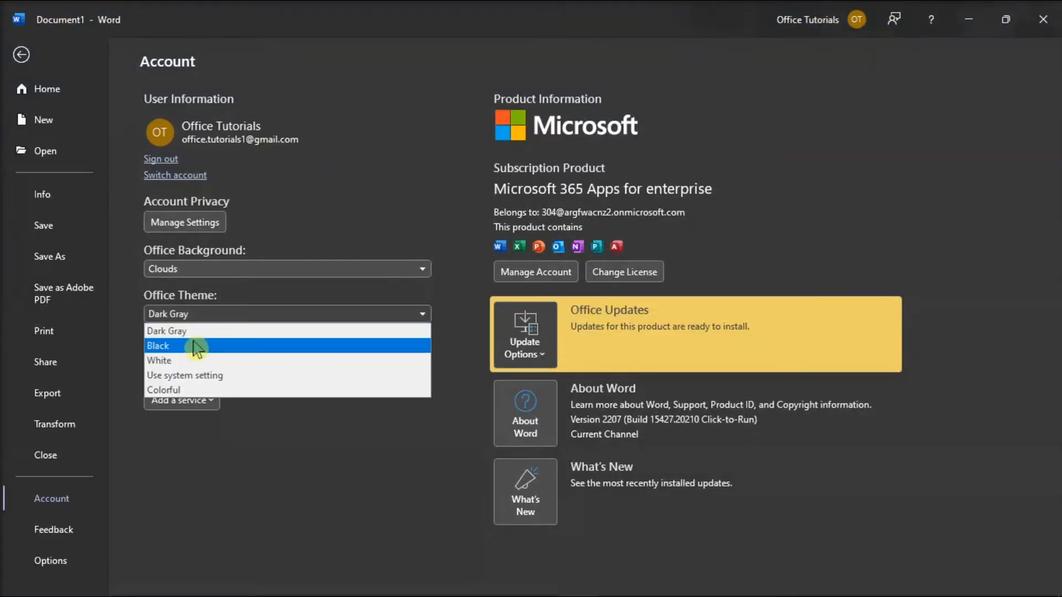
mouse_move(181, 389)
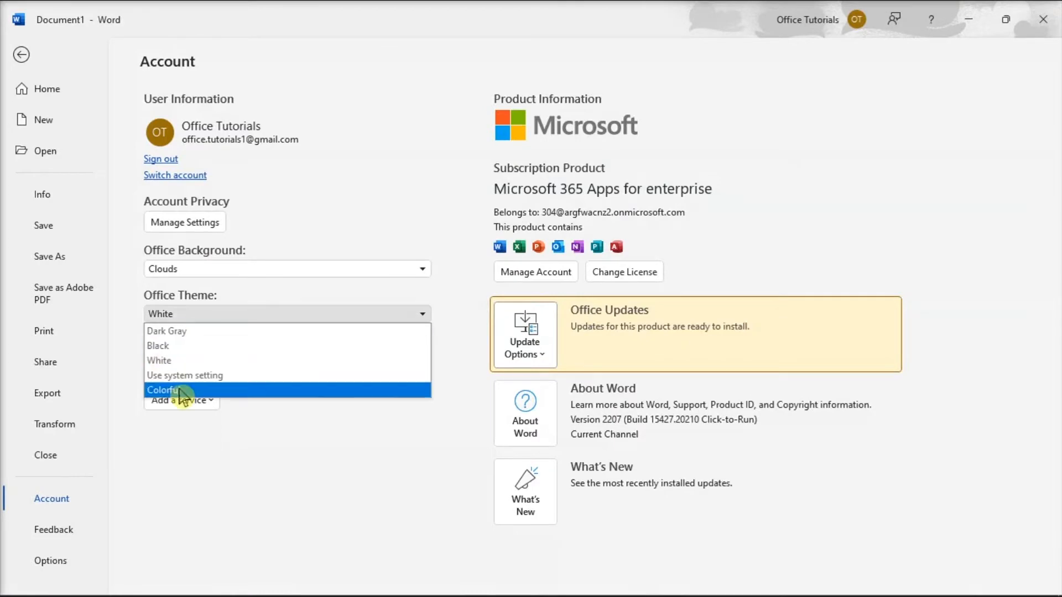
left_click(162, 389)
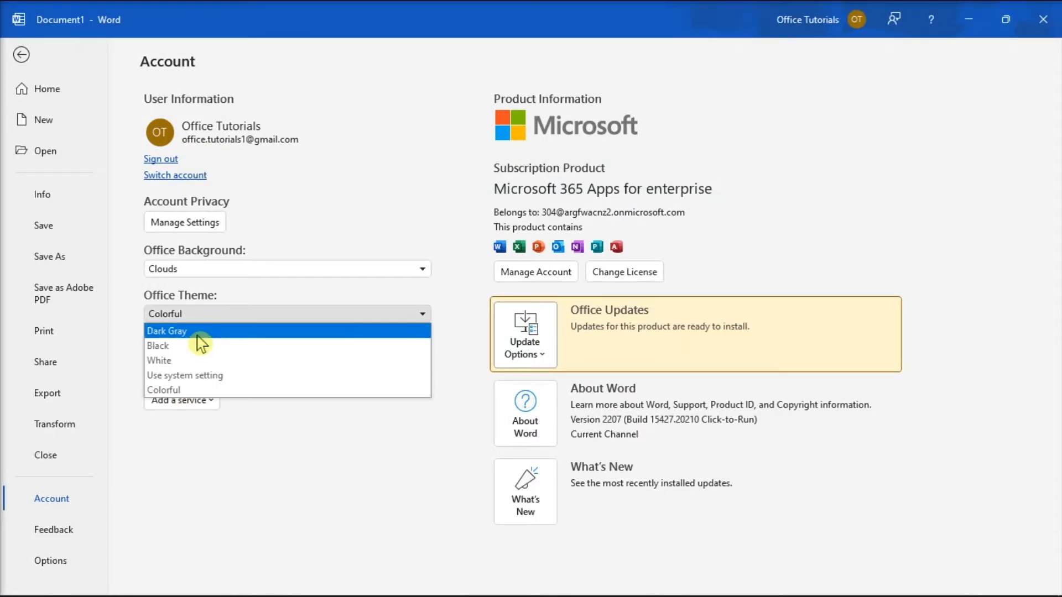
left_click(167, 332)
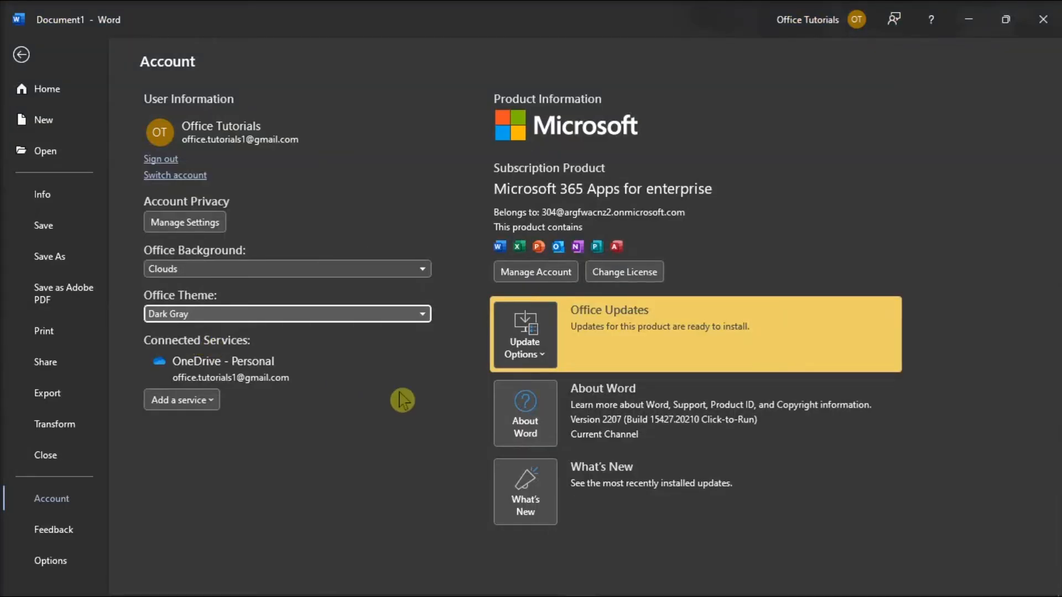
left_click(21, 55)
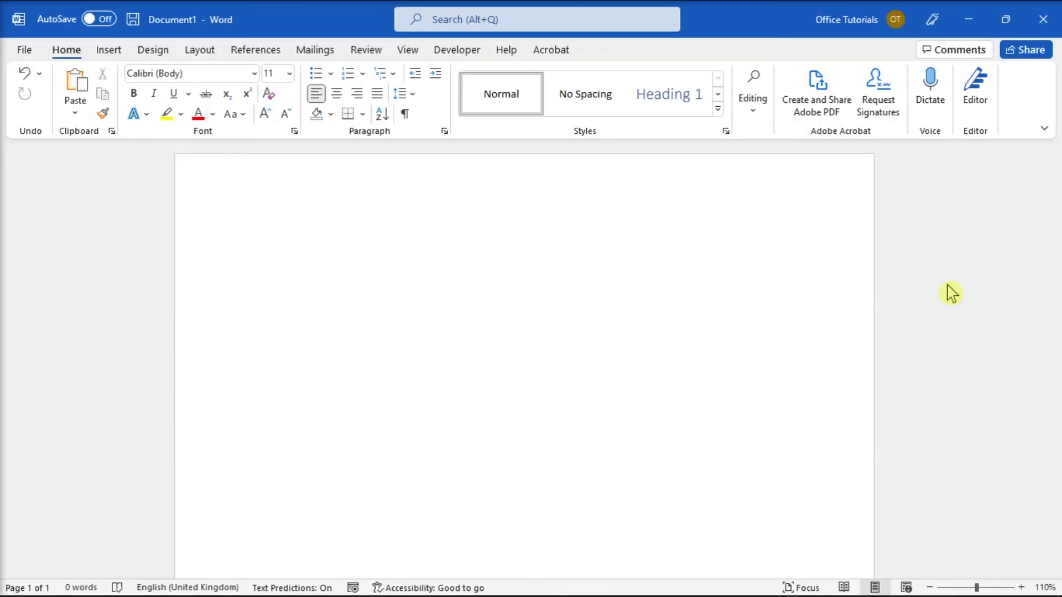
Step: Focus the blank document and open the File view
left_click(257, 244)
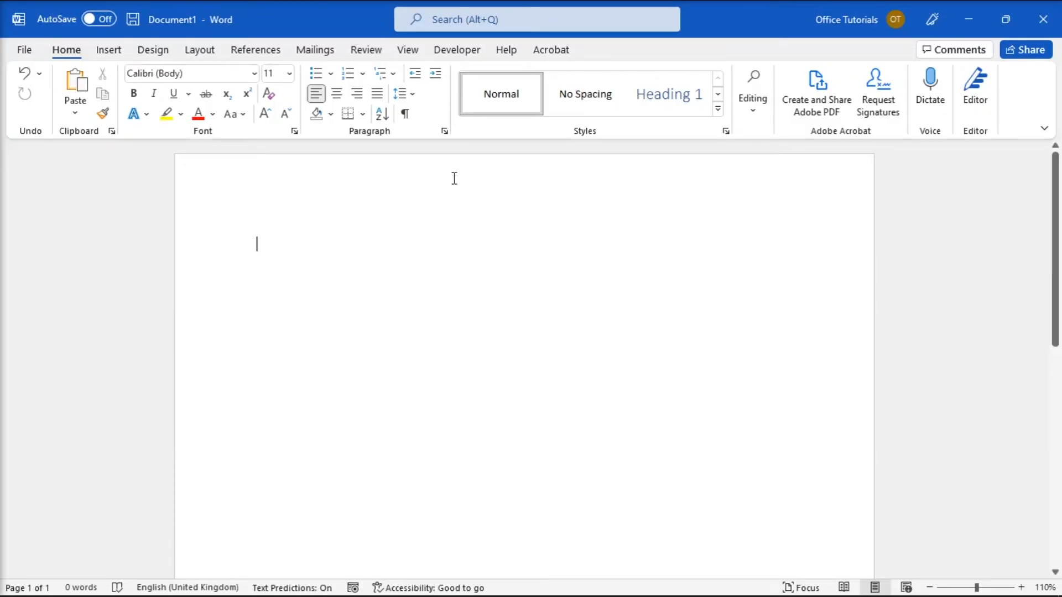
left_click(24, 49)
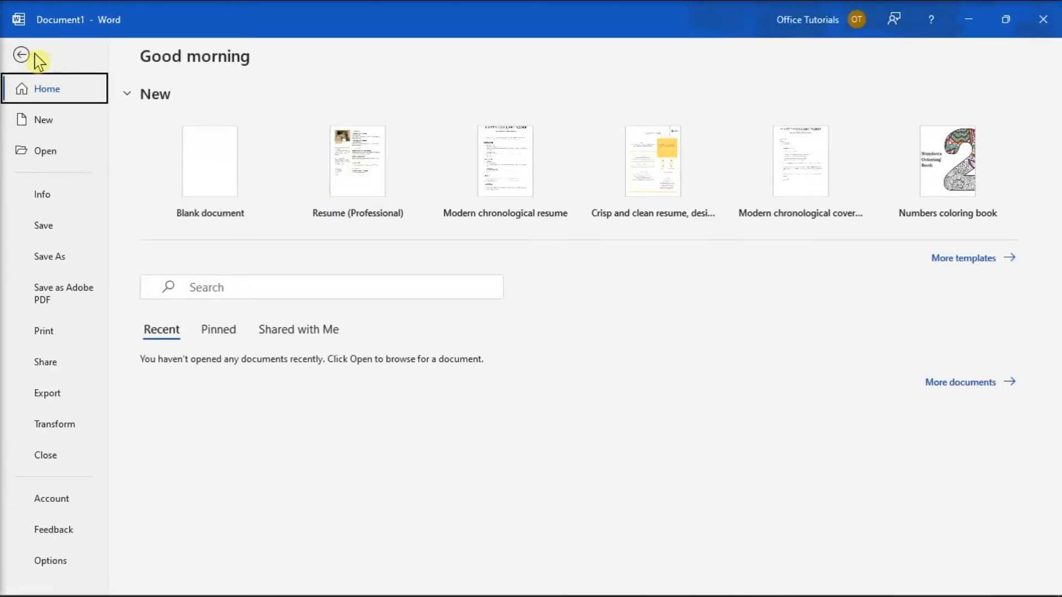
mouse_move(111, 211)
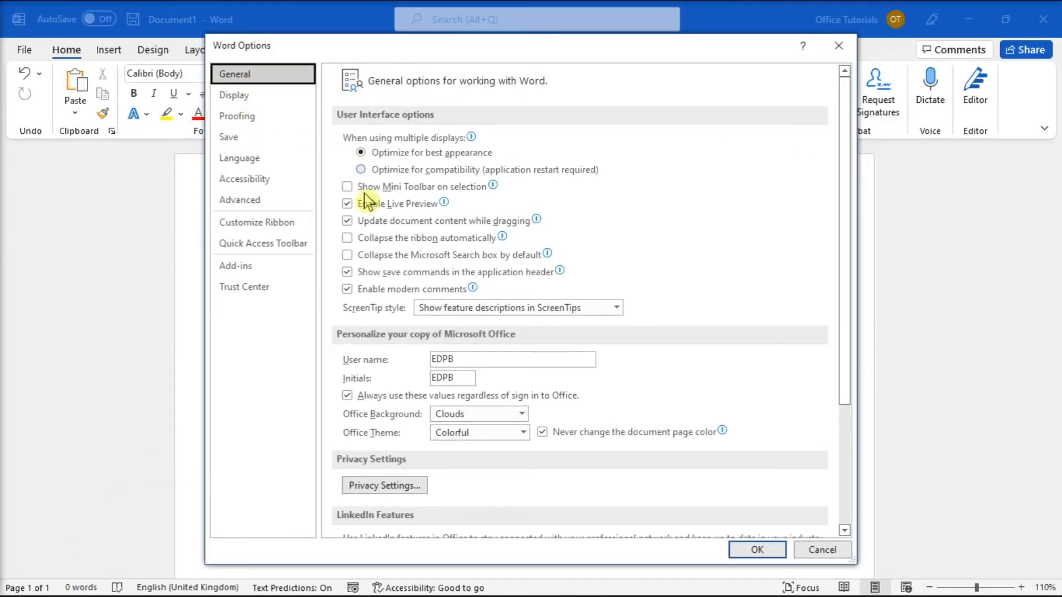
Step: Set the Office Theme to Black under Personalize your copy of Microsoft Office
scroll("down", 3)
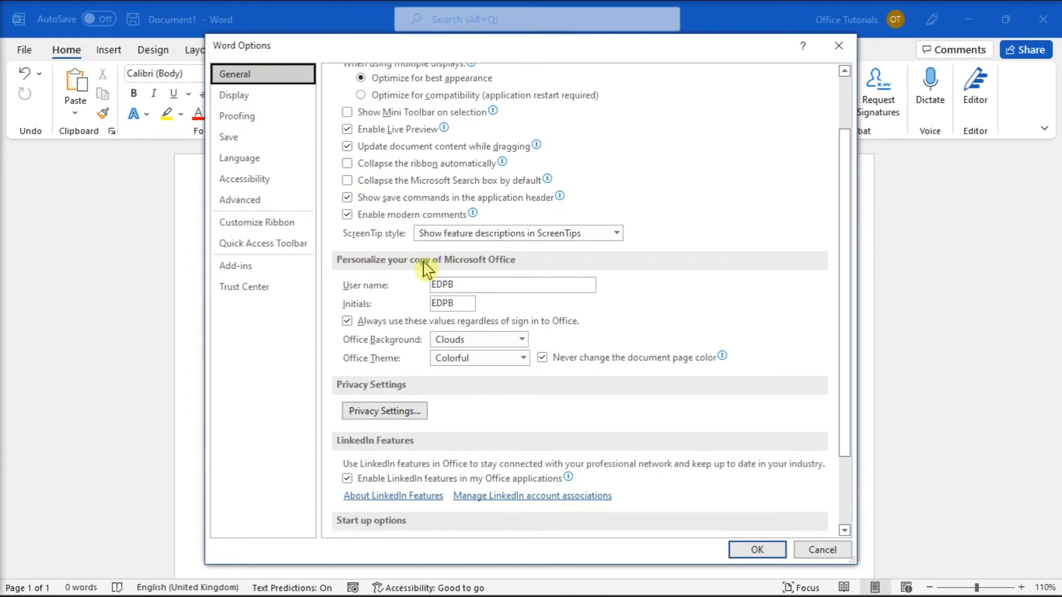
mouse_move(480, 272)
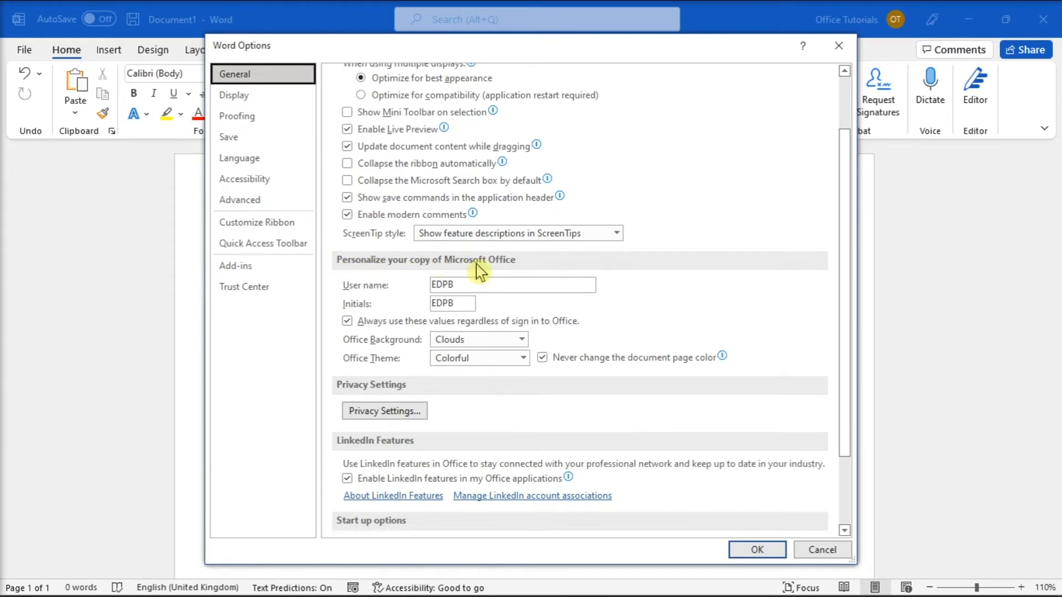
mouse_move(368, 373)
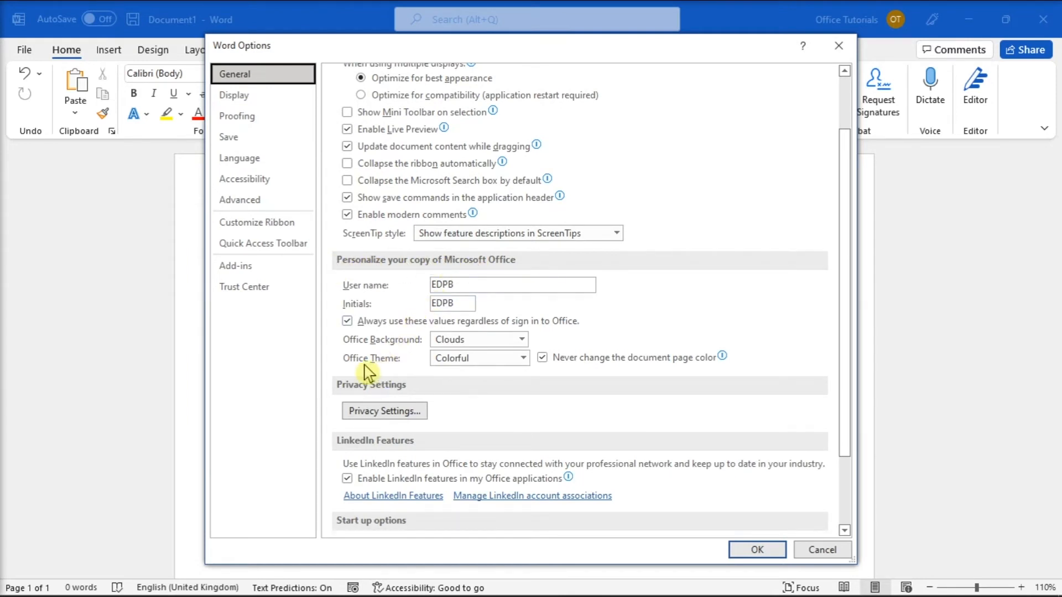
left_click(522, 357)
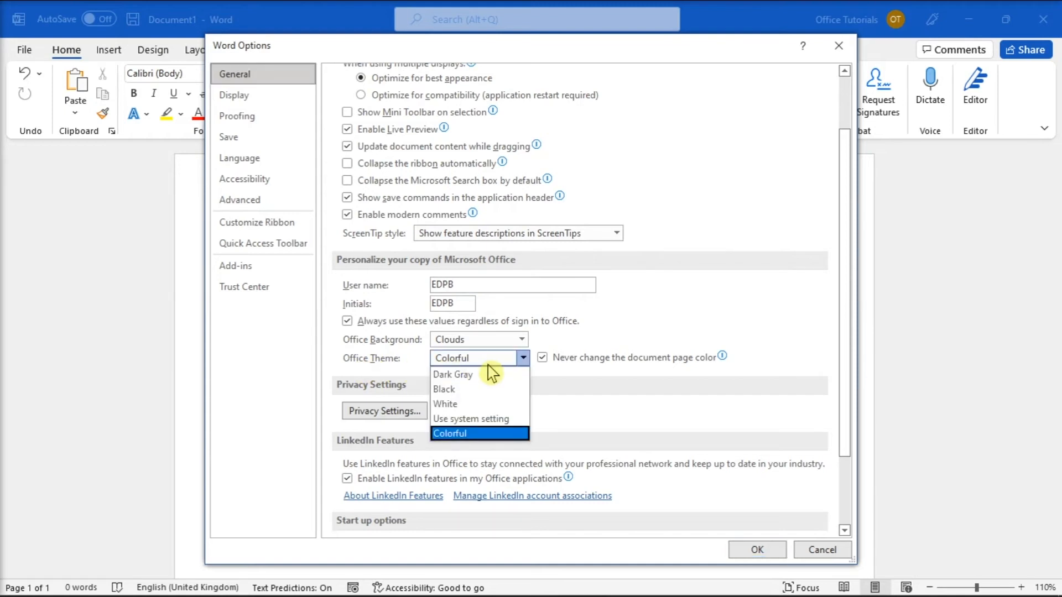
mouse_move(472, 418)
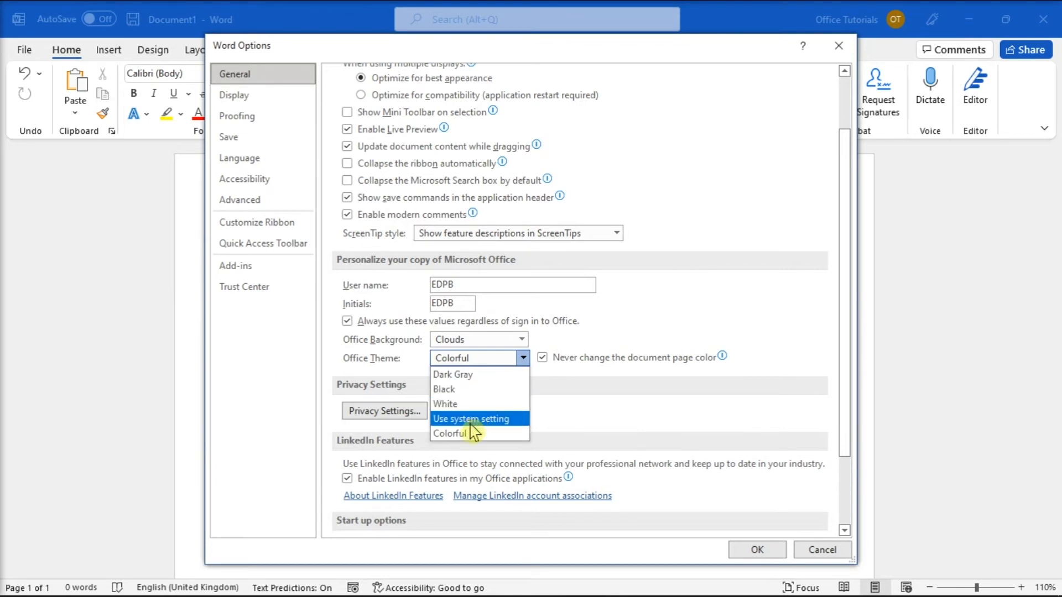
mouse_move(467, 434)
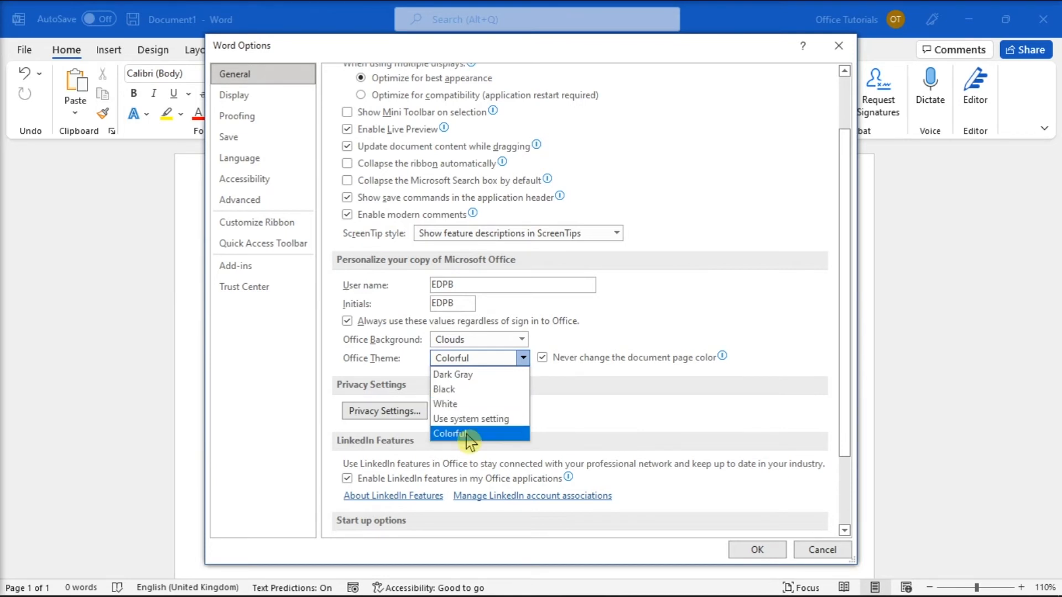
left_click(444, 389)
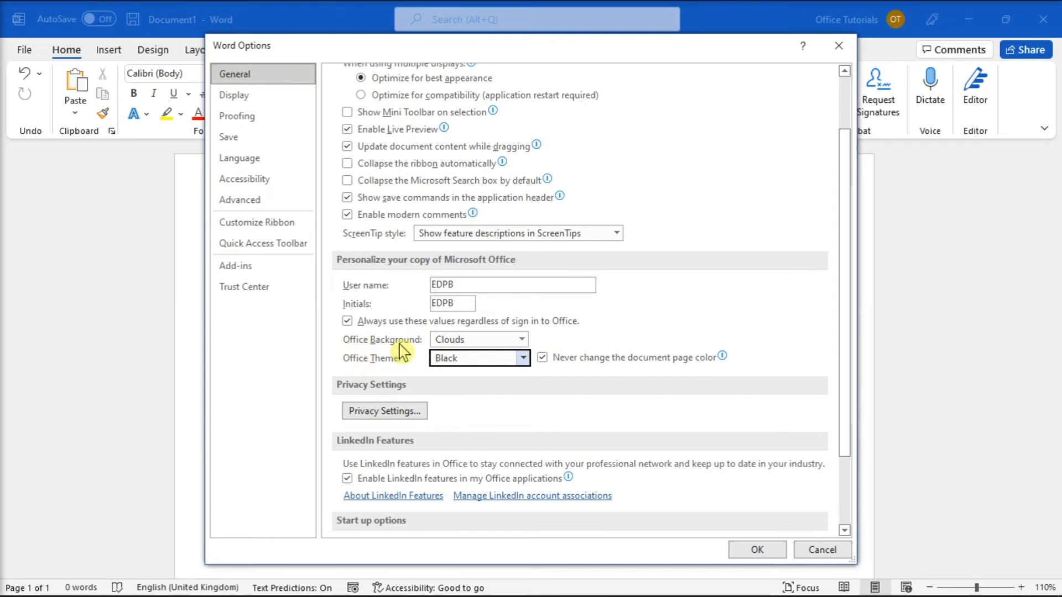
Step: Choose the Geometry Office background and confirm the options with OK
left_click(521, 339)
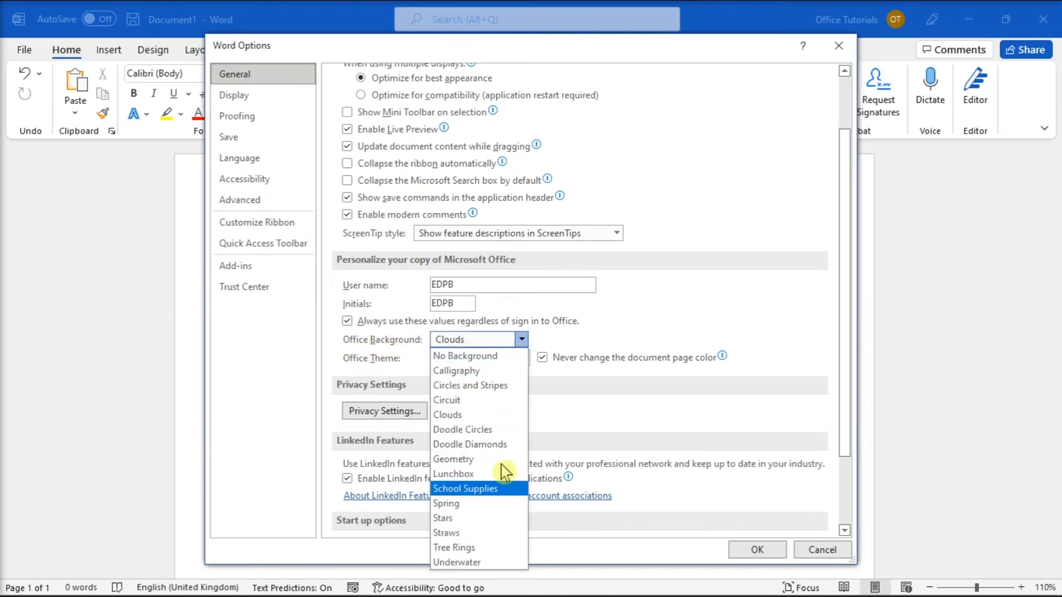
mouse_move(476, 414)
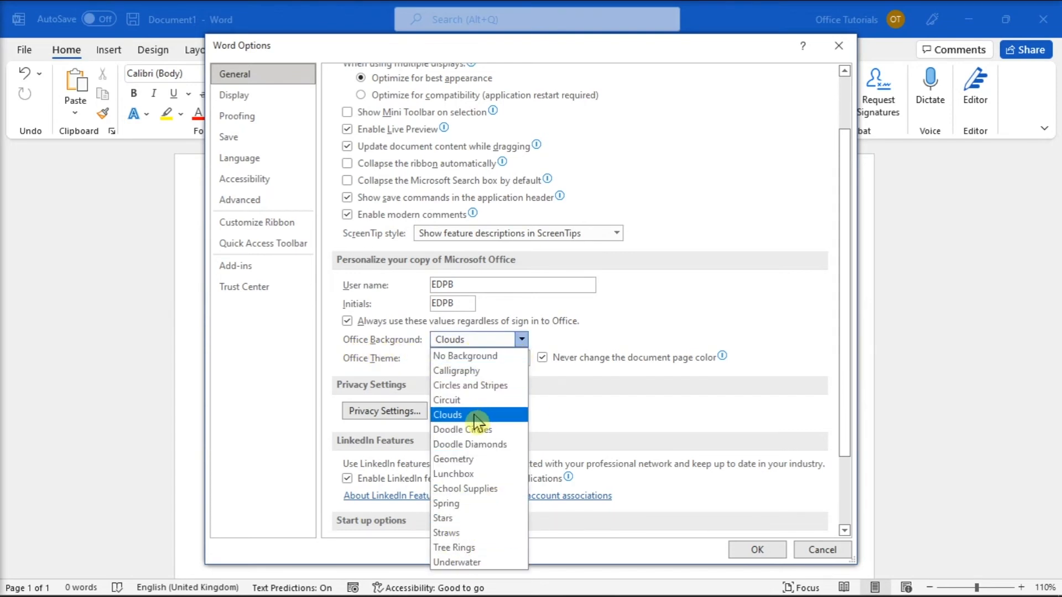
left_click(453, 459)
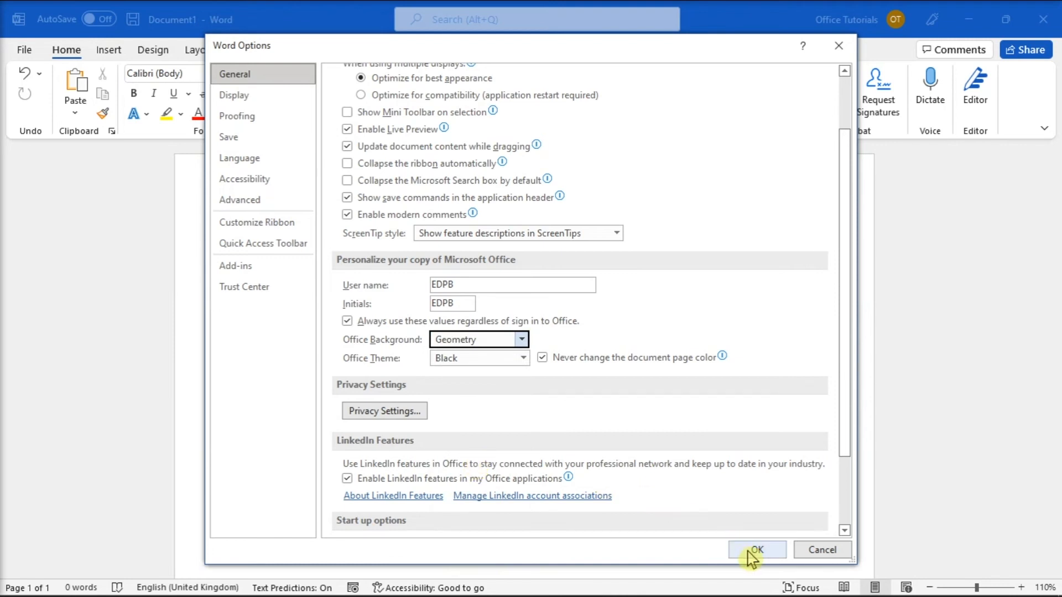
left_click(756, 549)
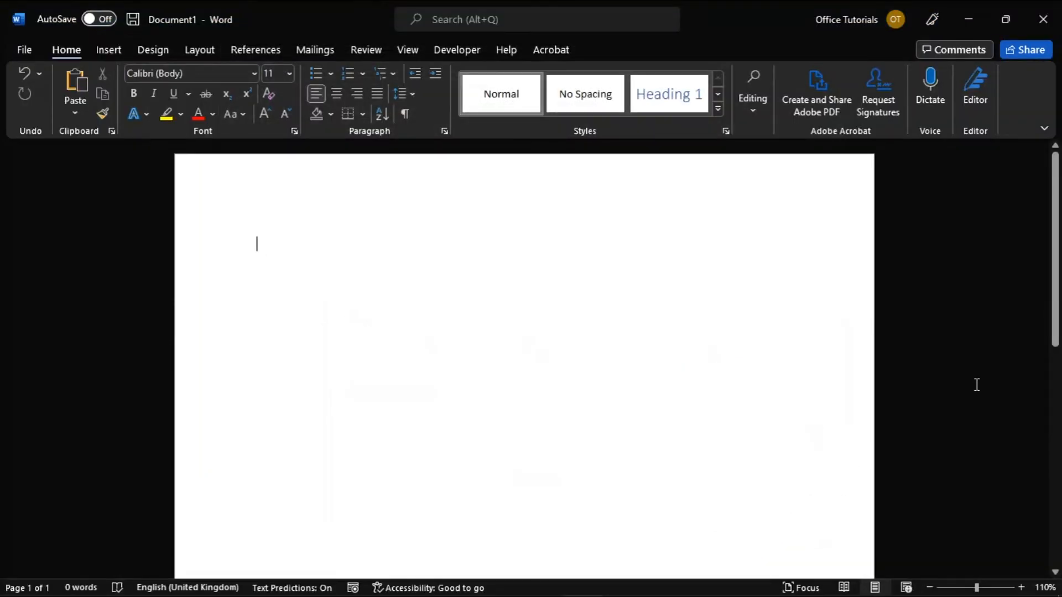